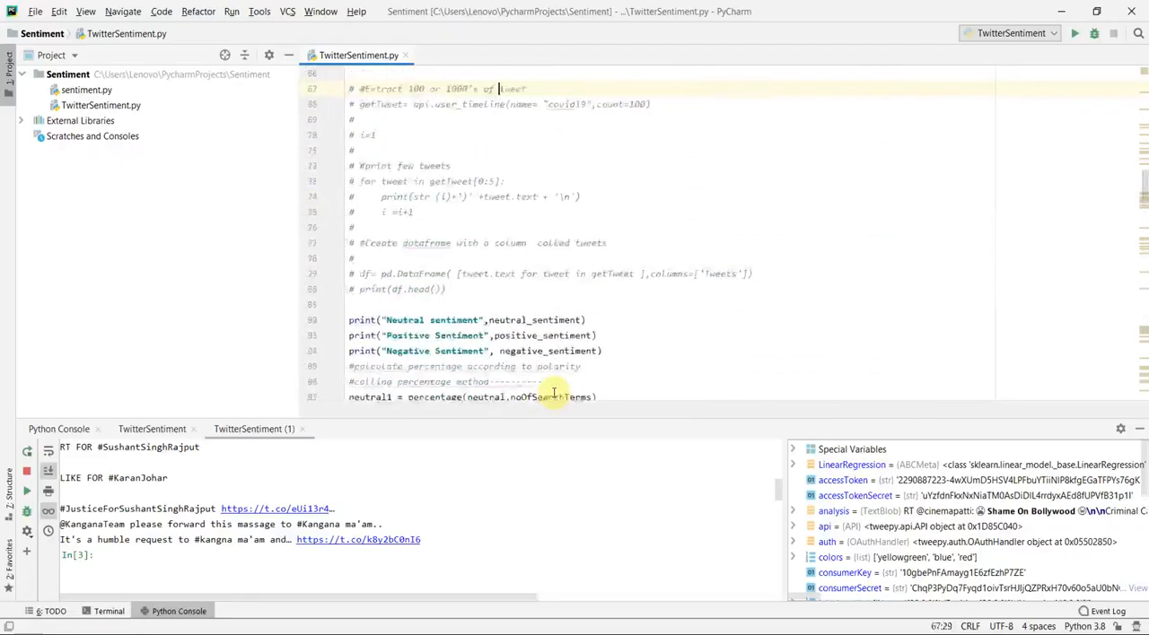
# Scroll through TwitterSentiment.py and launch a new run from the editor context menu.
pyautogui.scroll(3)
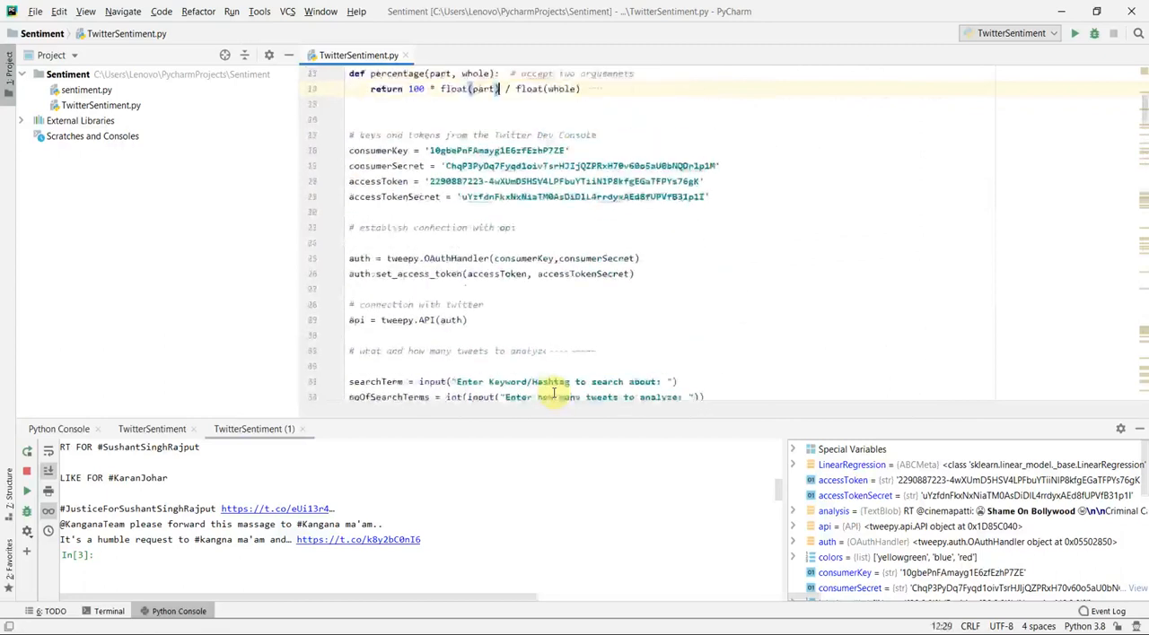
pyautogui.scroll(3)
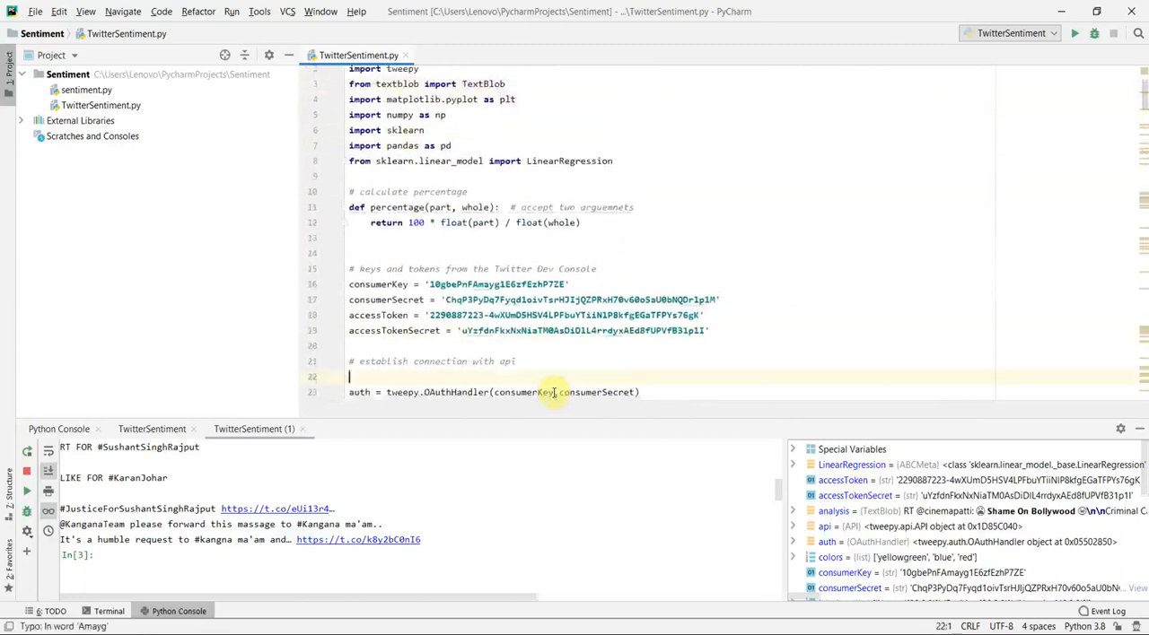
pyautogui.scroll(-3)
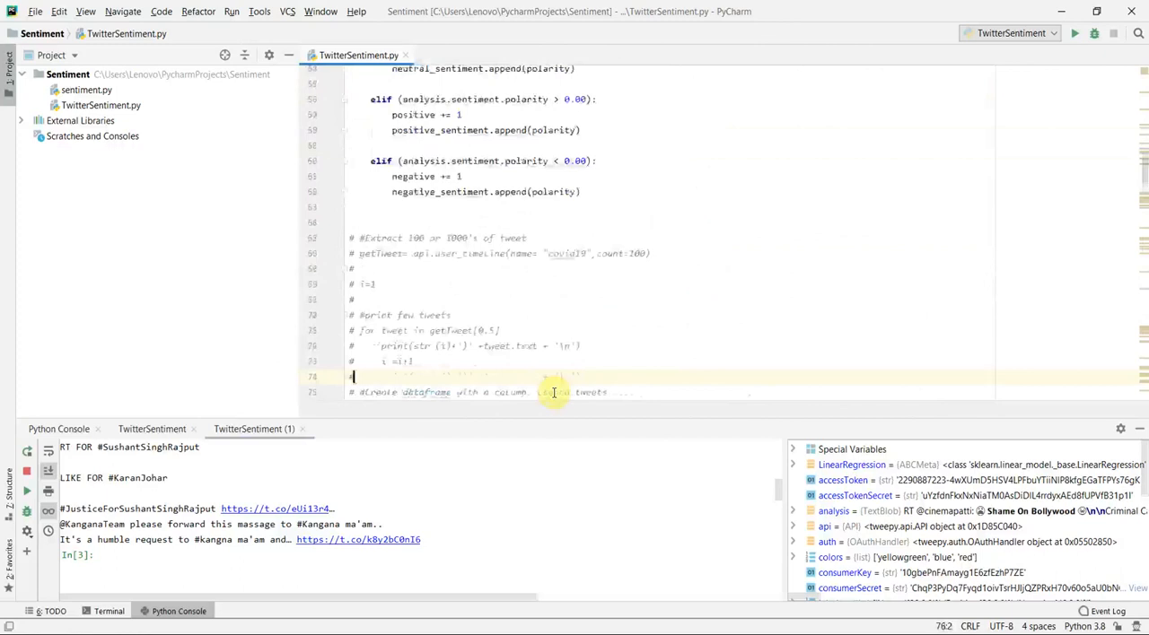
pyautogui.scroll(-3)
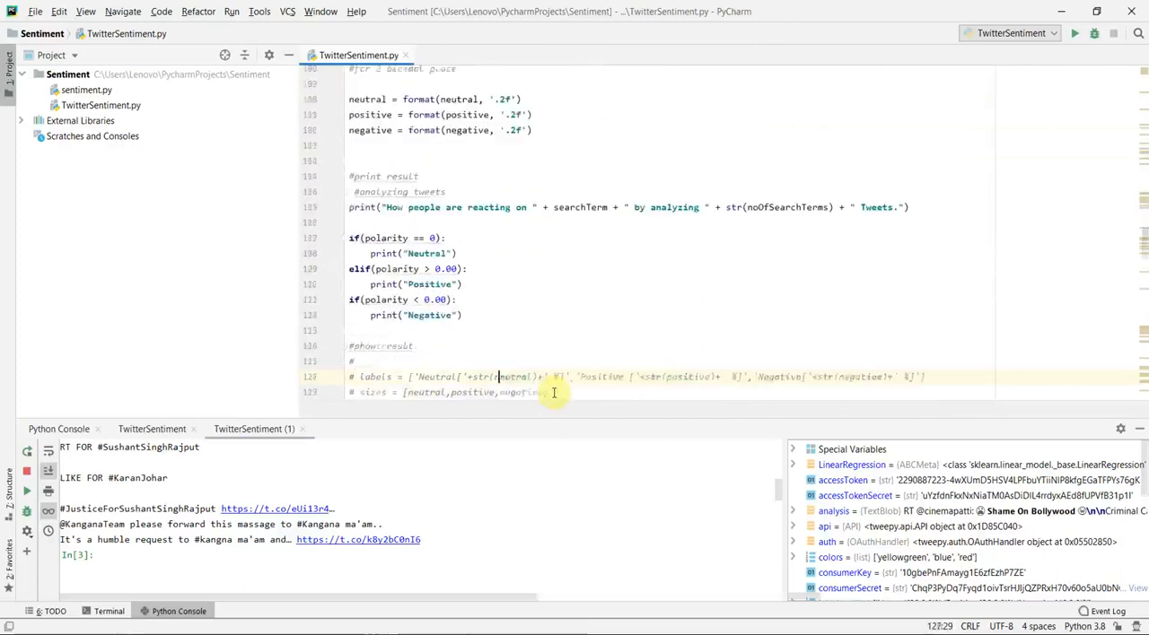
pyautogui.scroll(-3)
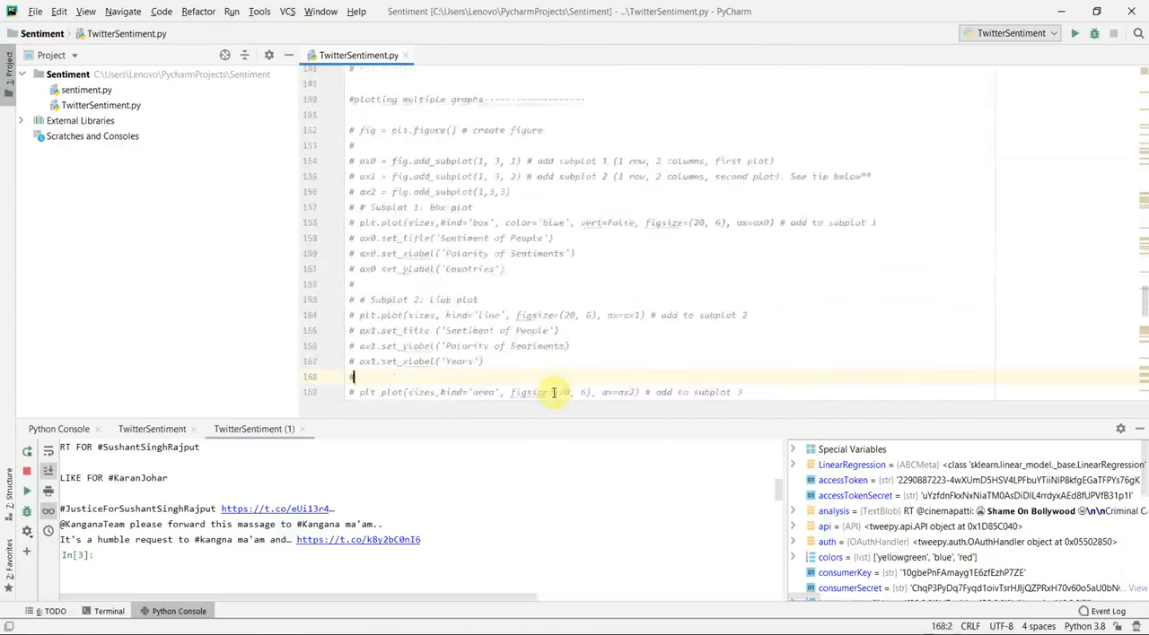
pyautogui.scroll(-3)
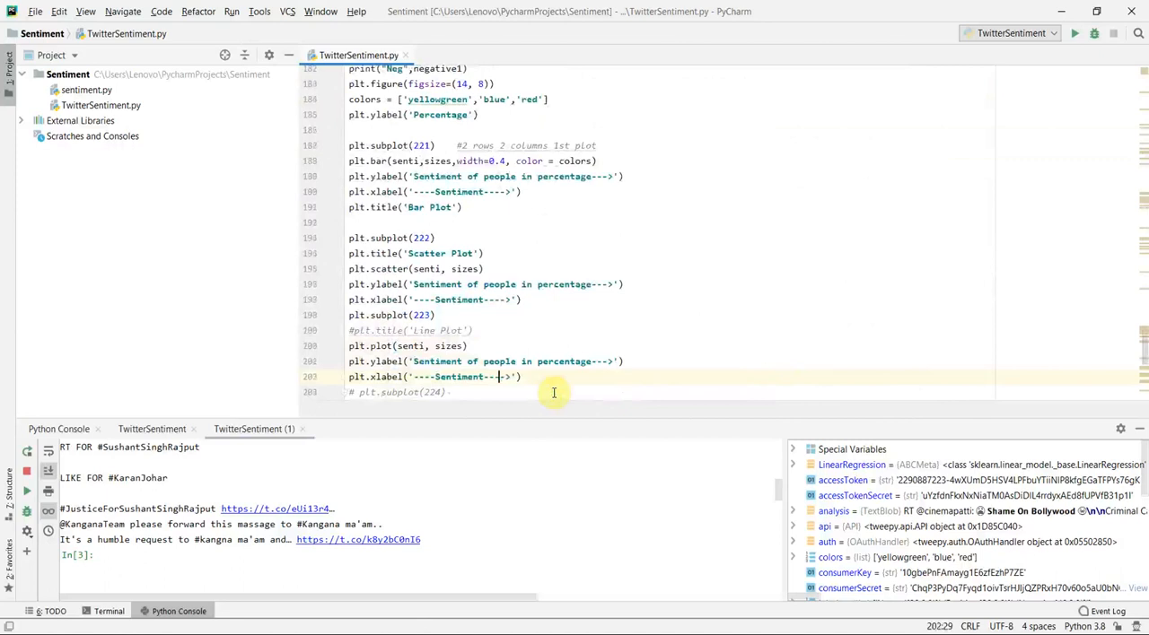
pyautogui.scroll(-3)
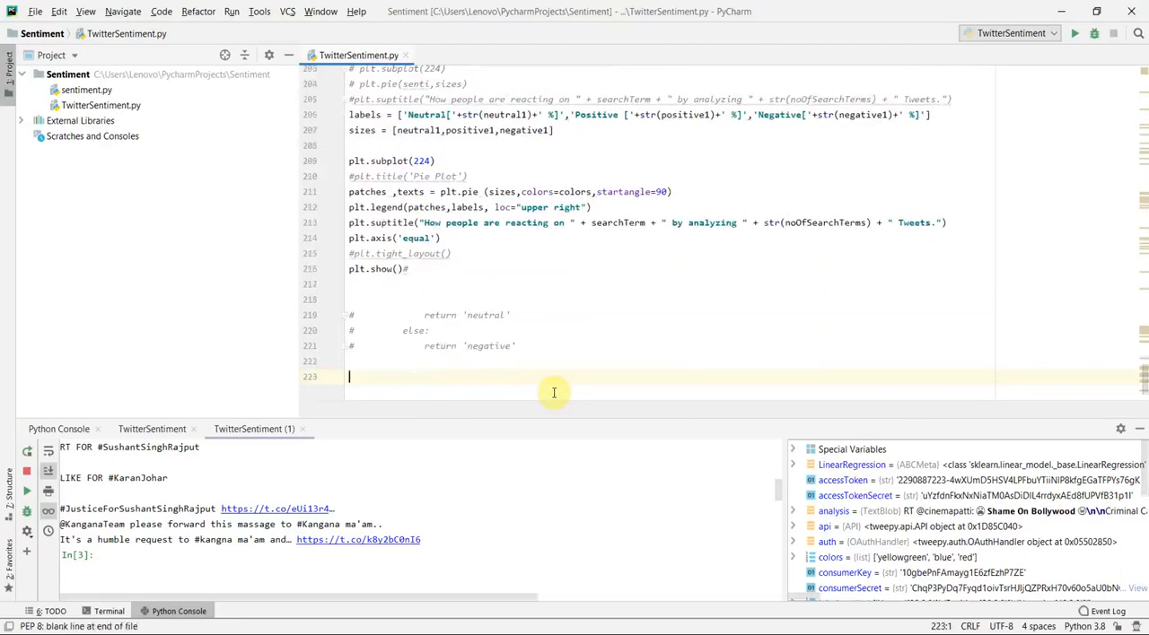
pyautogui.moveTo(535, 373)
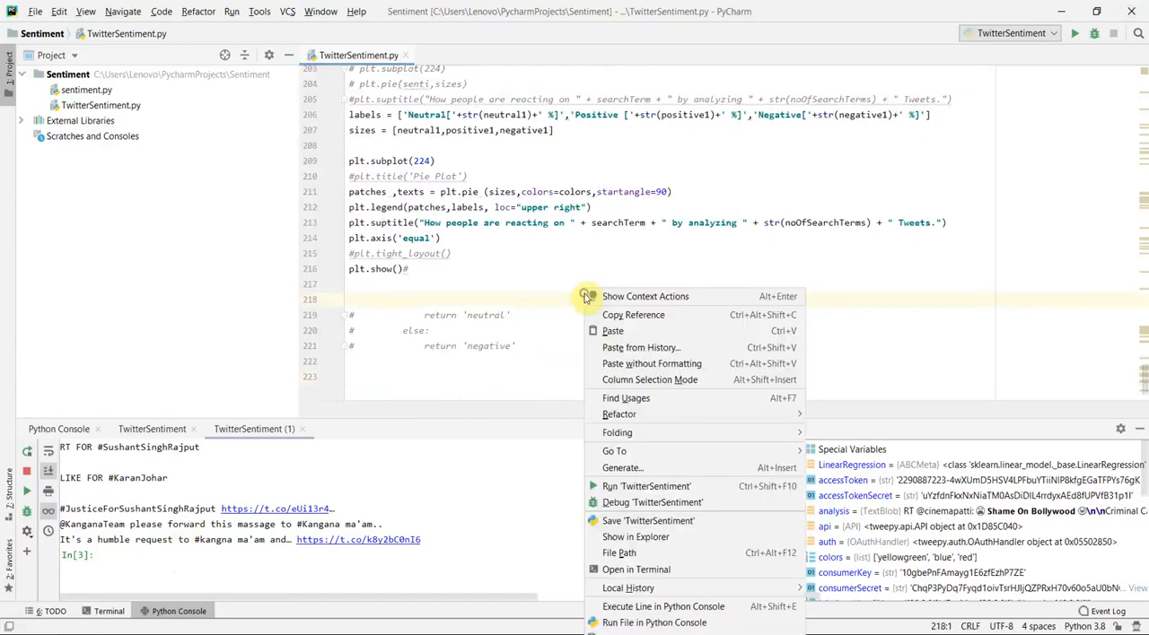
pyautogui.moveTo(646, 487)
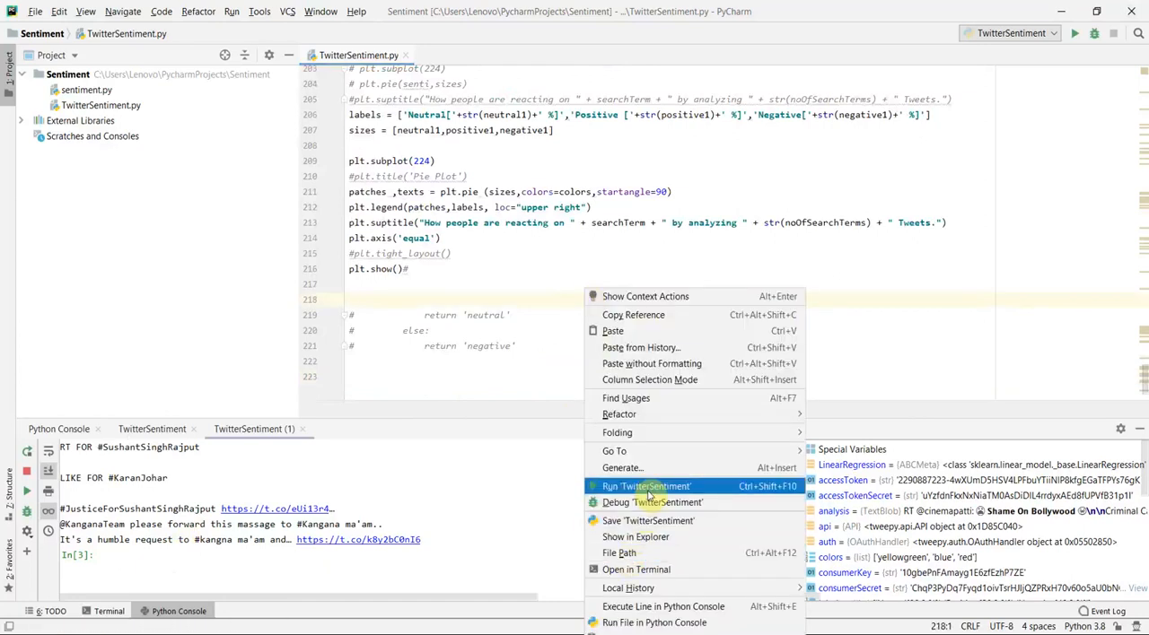
pyautogui.click(646, 484)
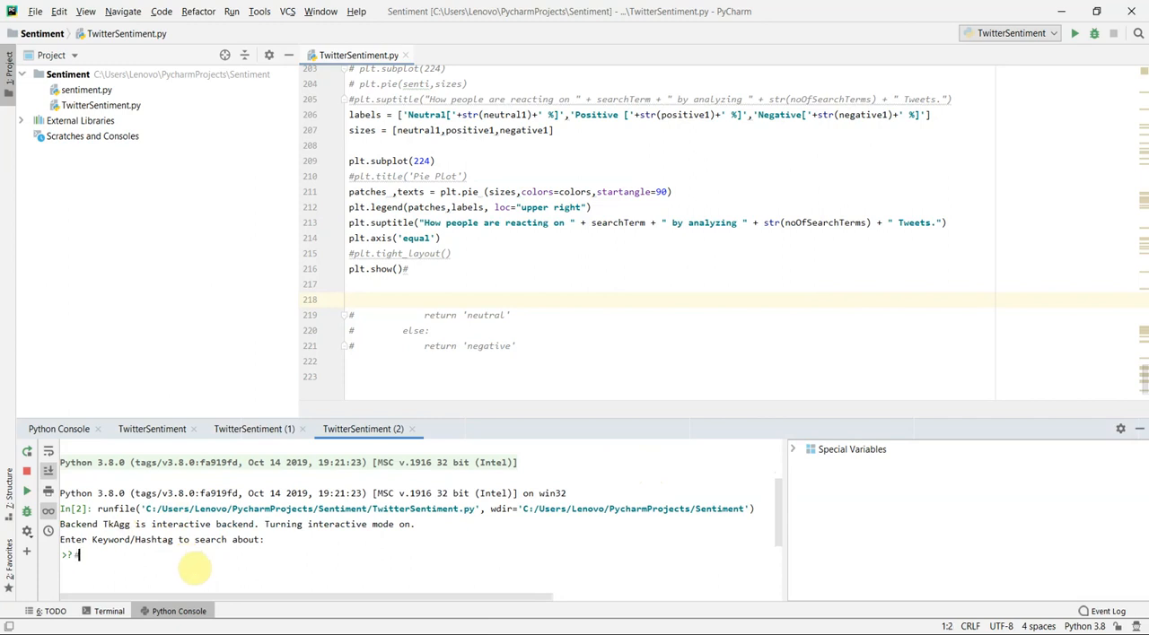
# Enter #sushantsinghrajput as the search hashtag and 100 as the tweet count.
pyautogui.write('#susho')
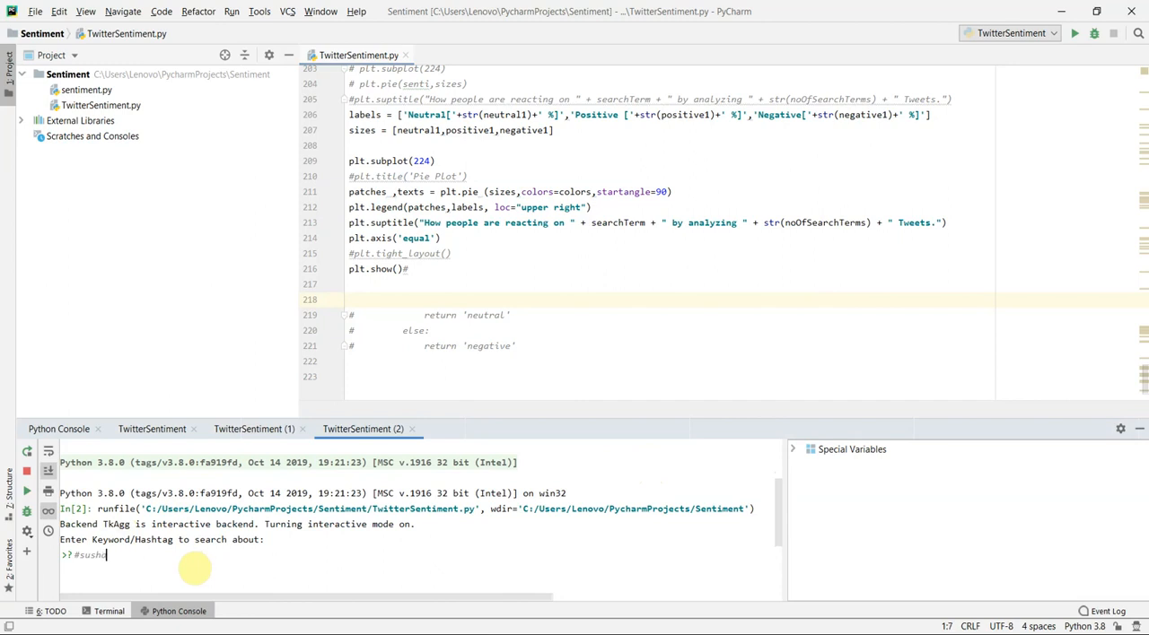
pyautogui.write('nts')
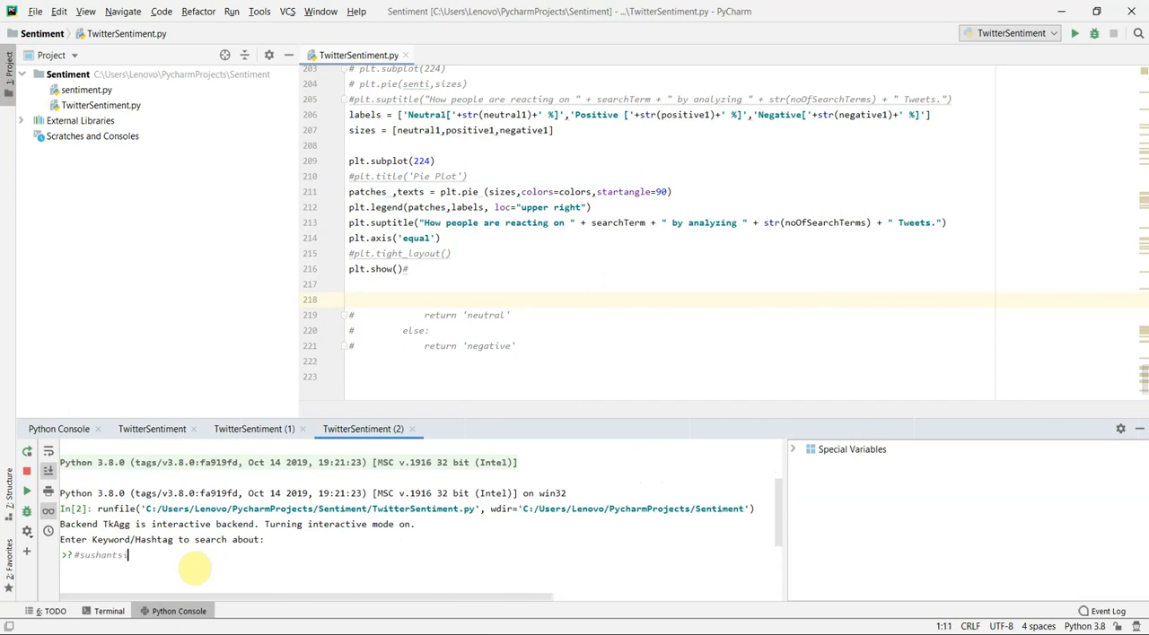
pyautogui.write('igh')
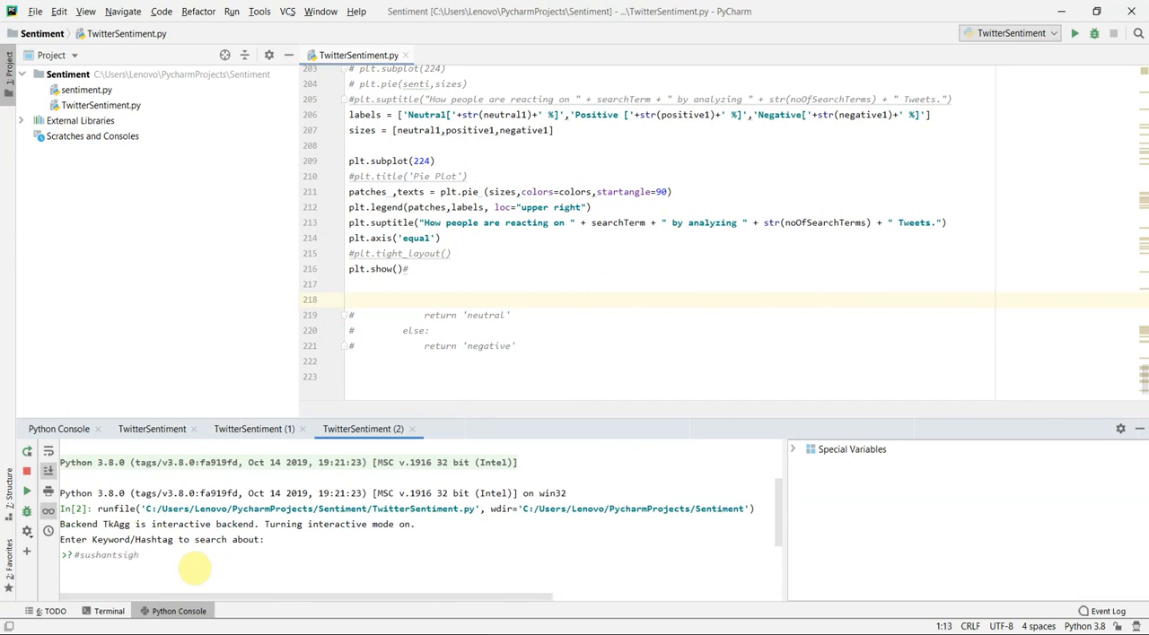
pyautogui.write('h')
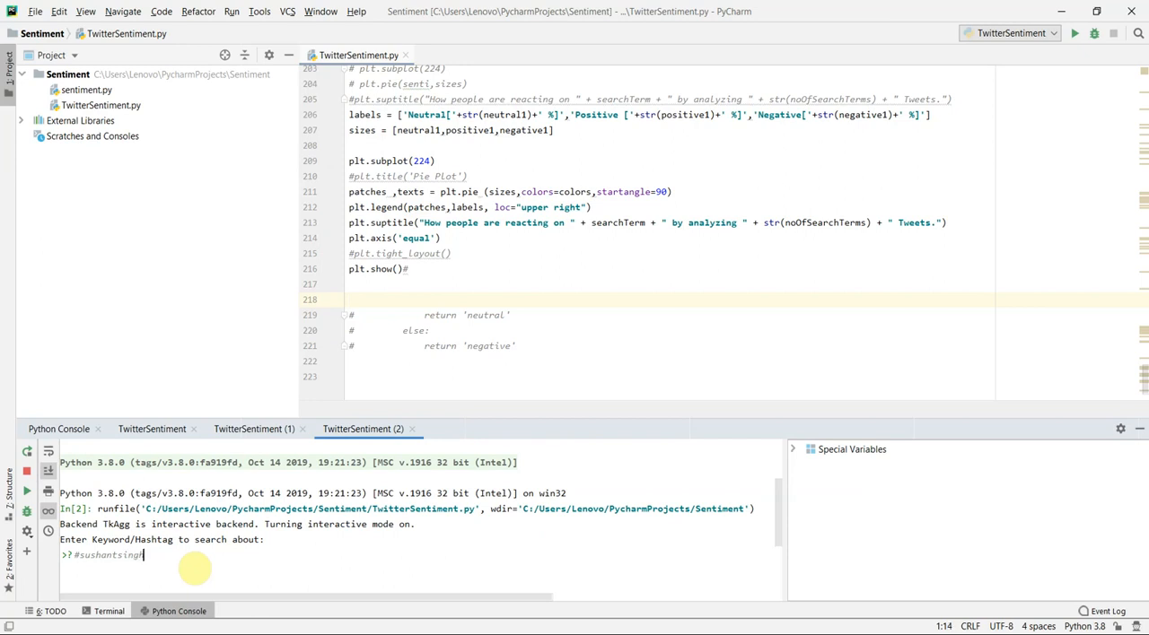
pyautogui.write('rajput')
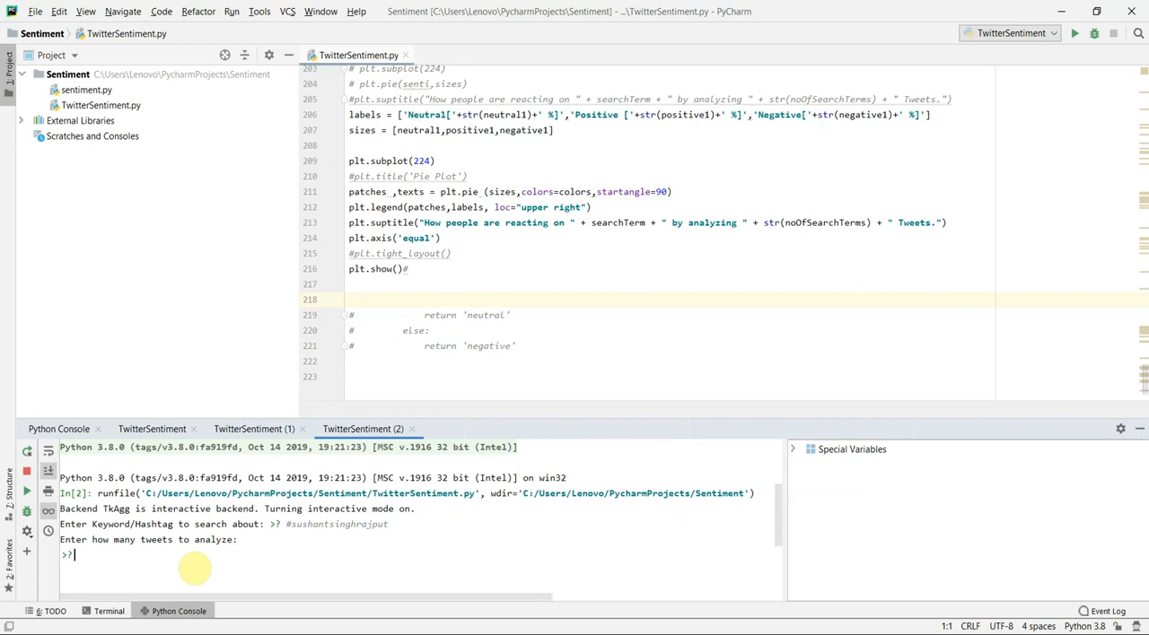
pyautogui.write('100')
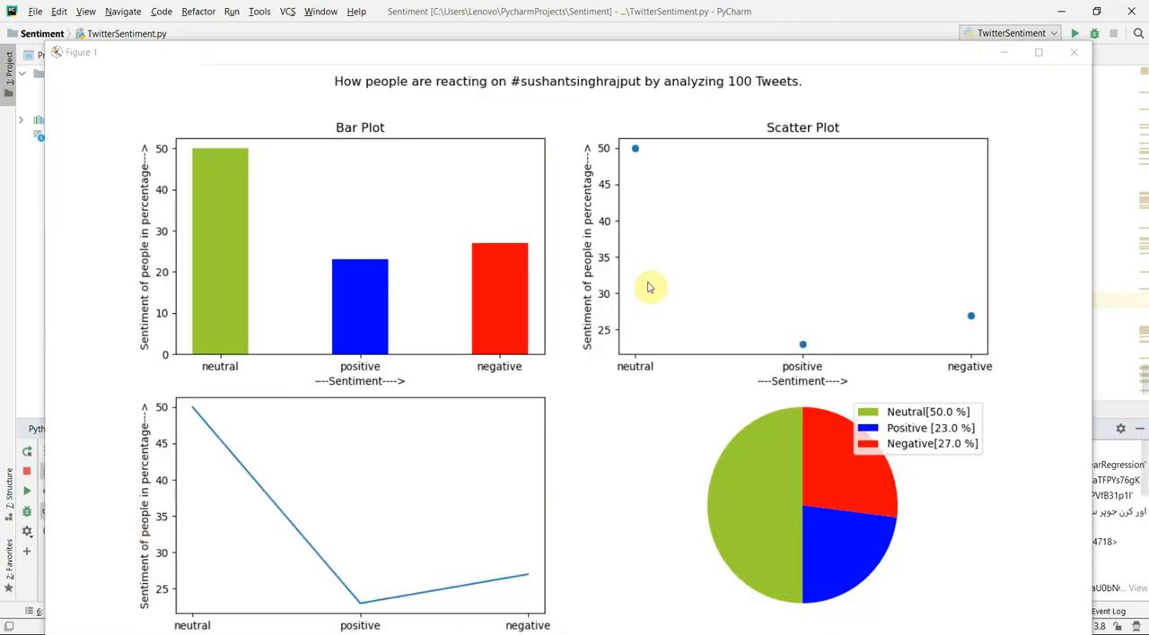
# Maximize the #sushantsinghrajput dashboard to inspect its four plots, then close it.
pyautogui.click(1037, 50)
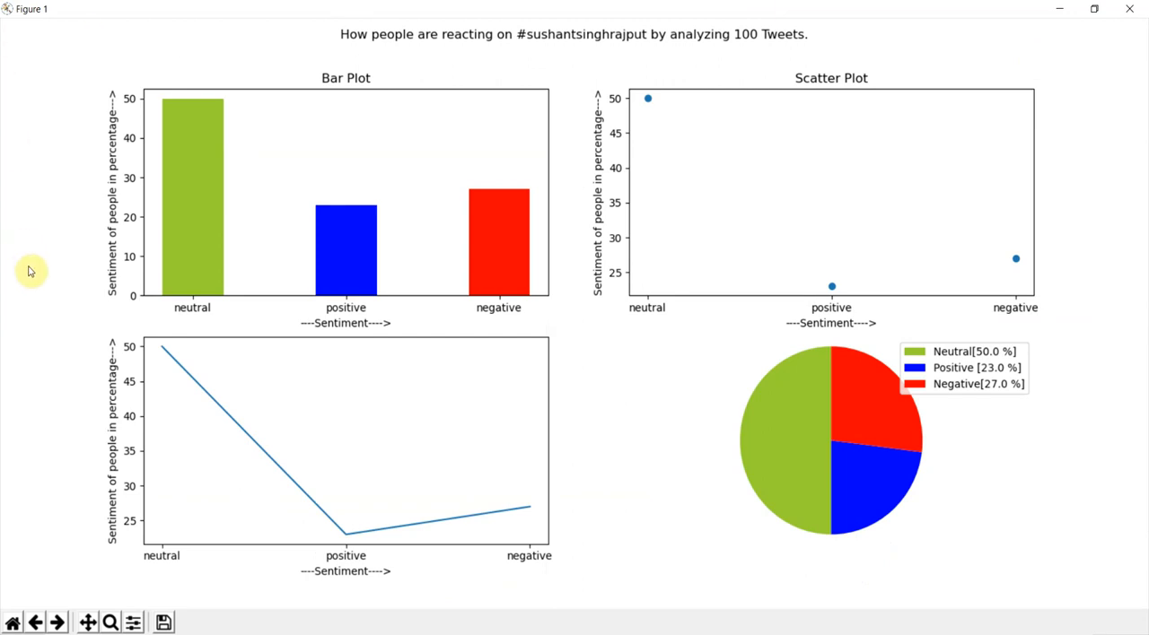
pyautogui.moveTo(106, 330)
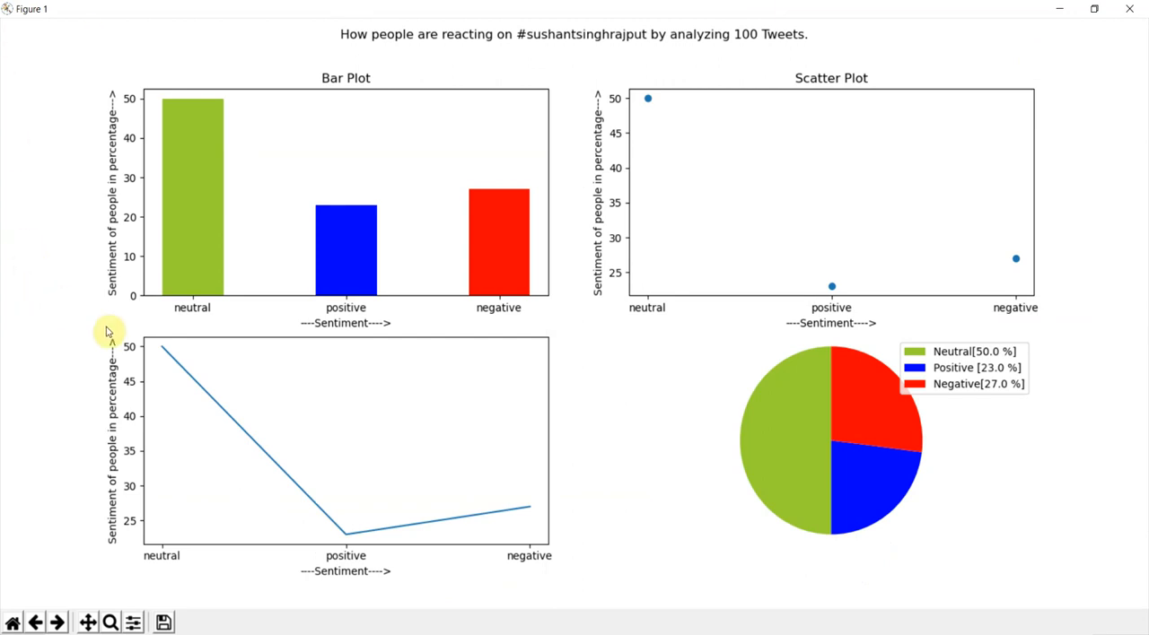
pyautogui.moveTo(206, 269)
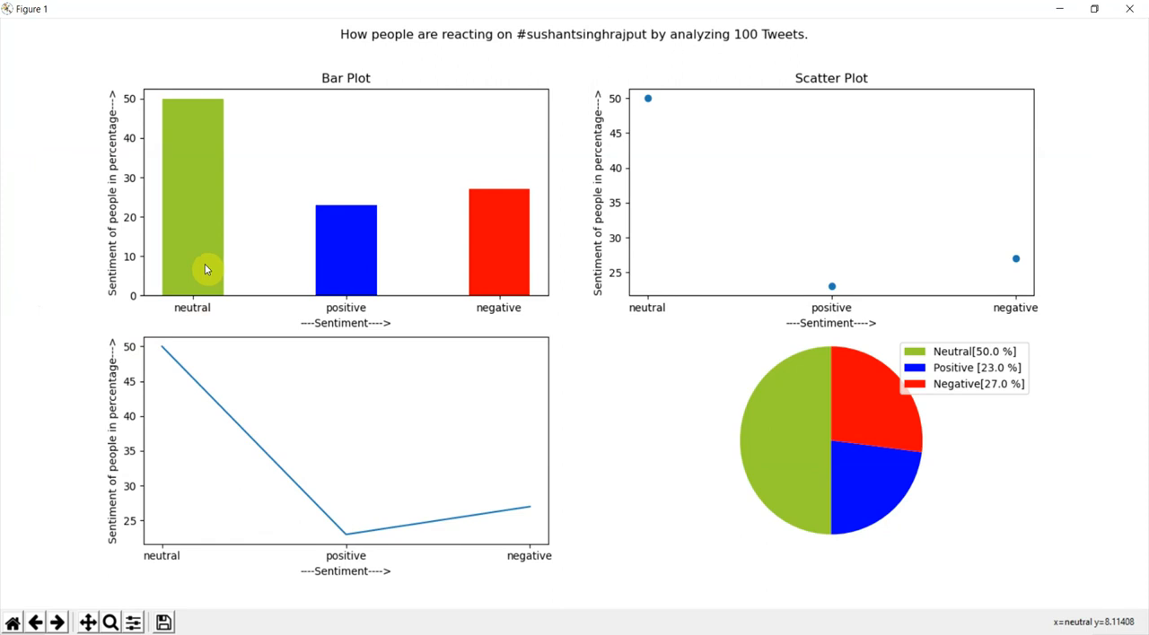
pyautogui.moveTo(189, 175)
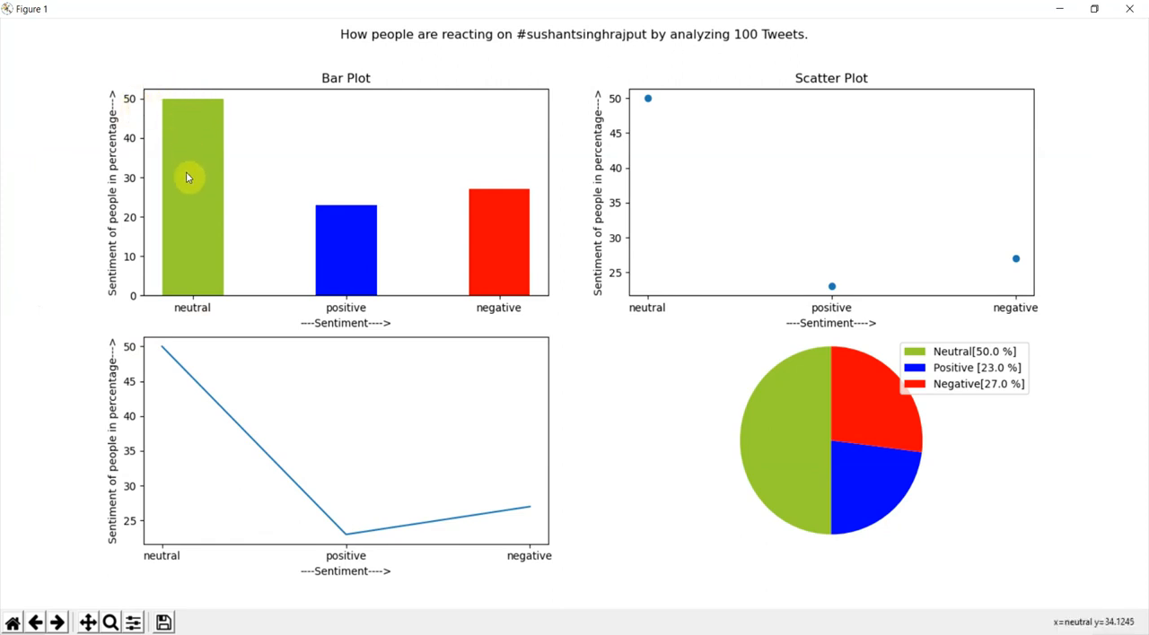
pyautogui.moveTo(309, 278)
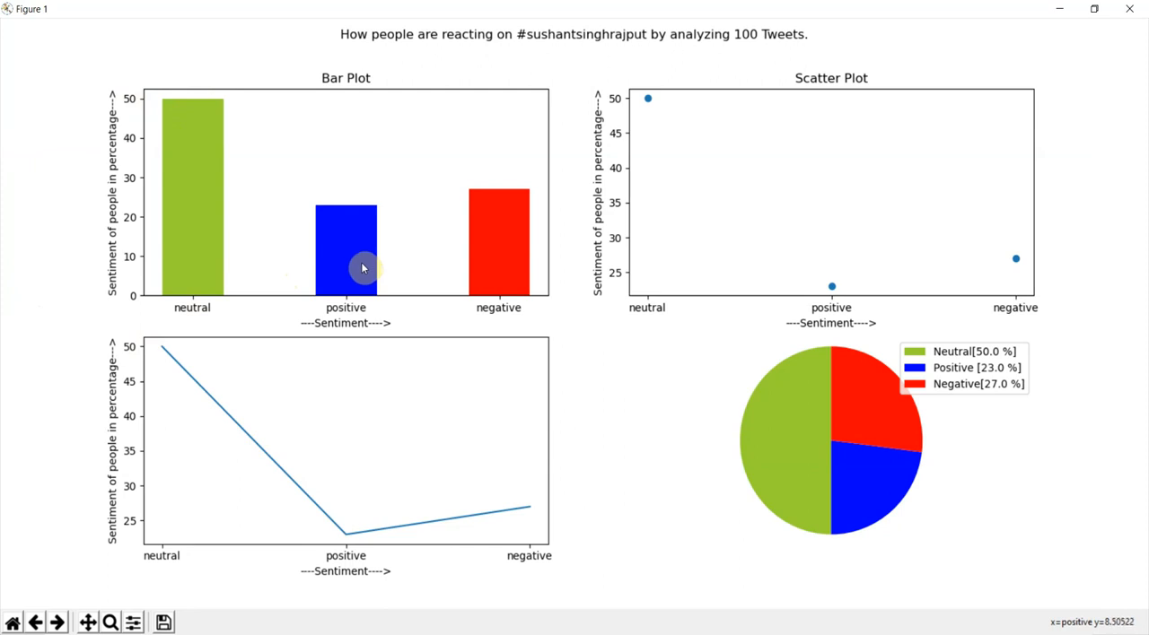
pyautogui.moveTo(517, 262)
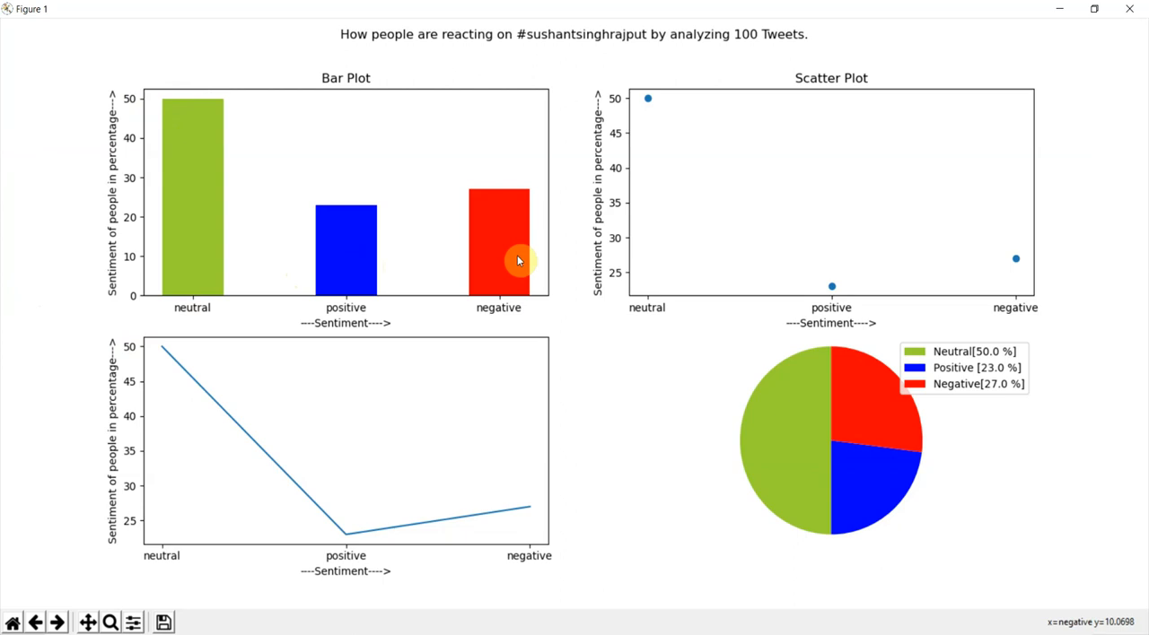
pyautogui.moveTo(510, 271)
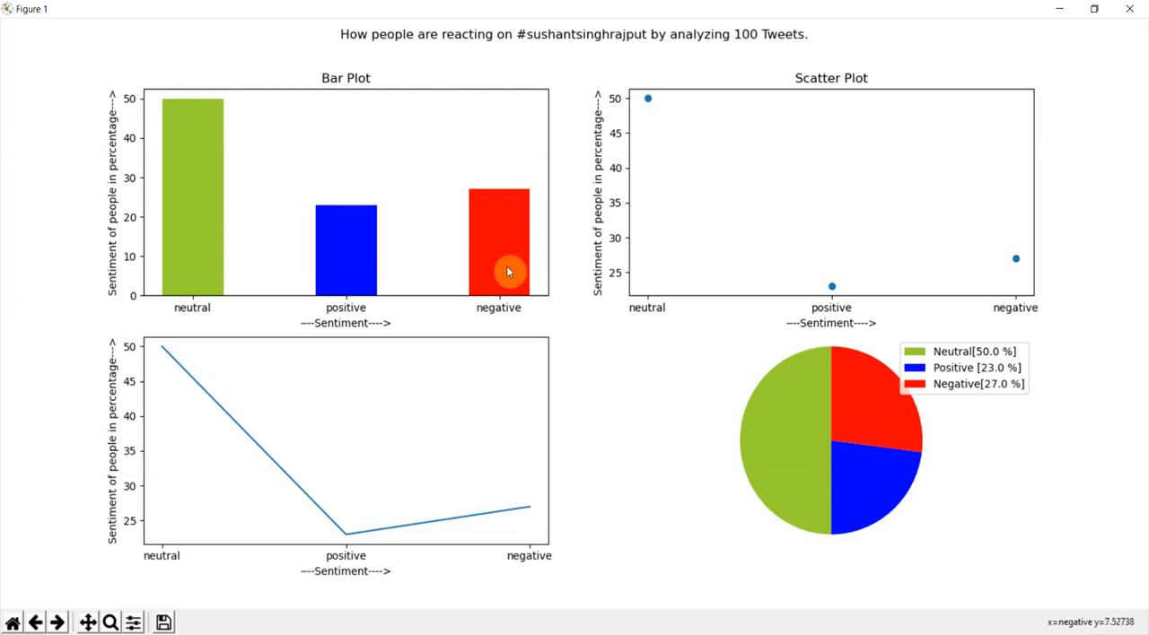
pyautogui.moveTo(484, 241)
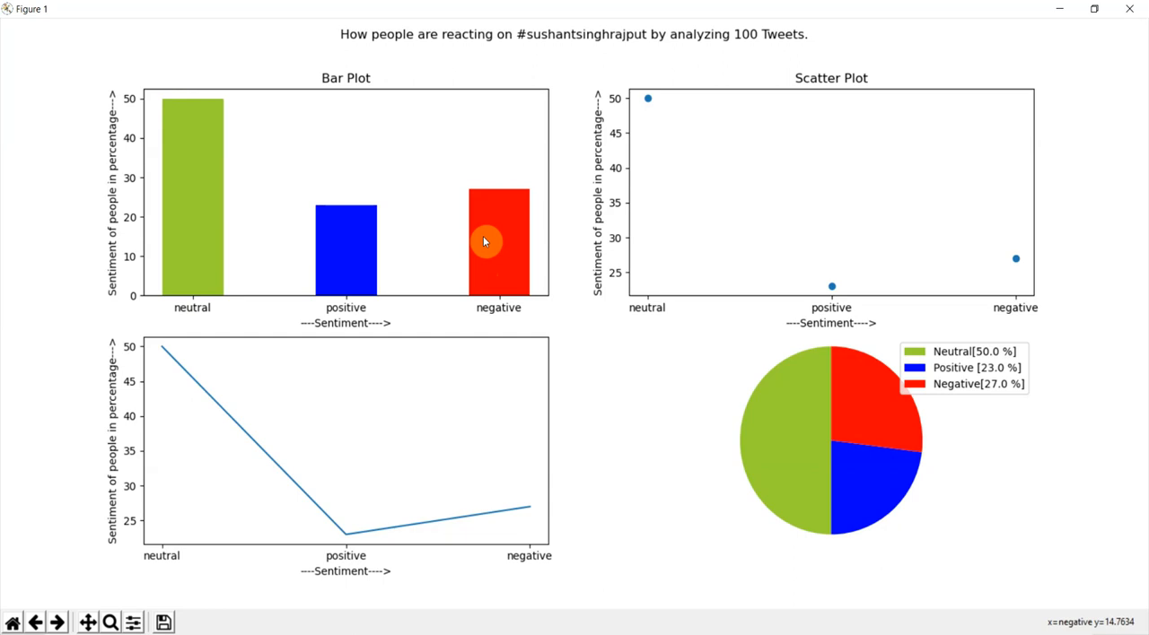
pyautogui.moveTo(732, 151)
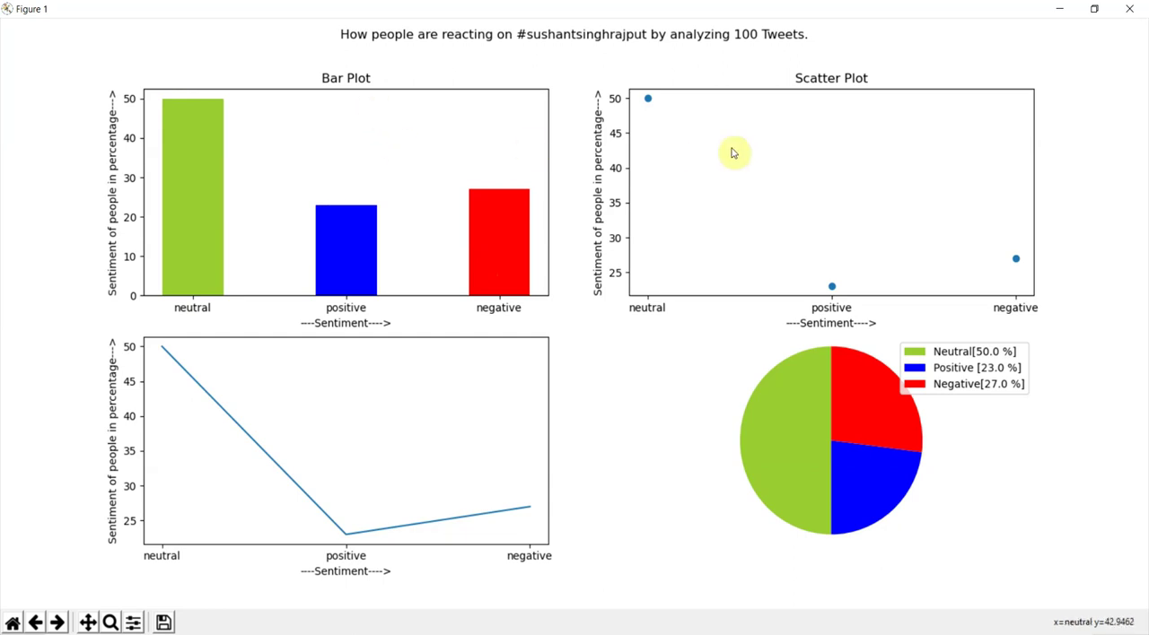
pyautogui.moveTo(362, 418)
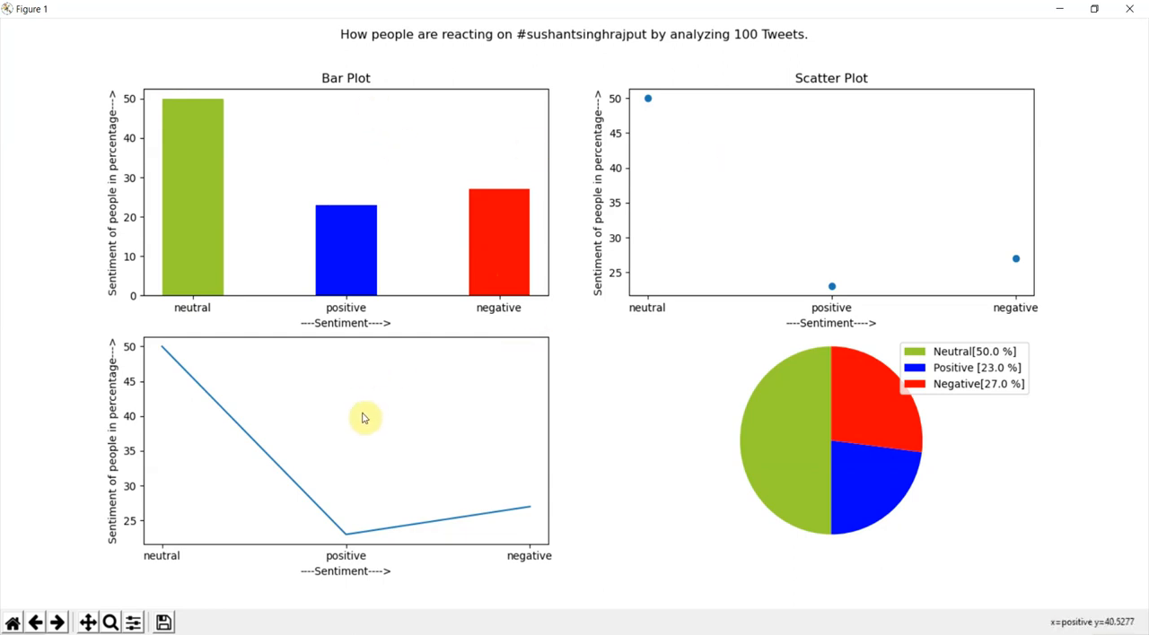
pyautogui.moveTo(415, 446)
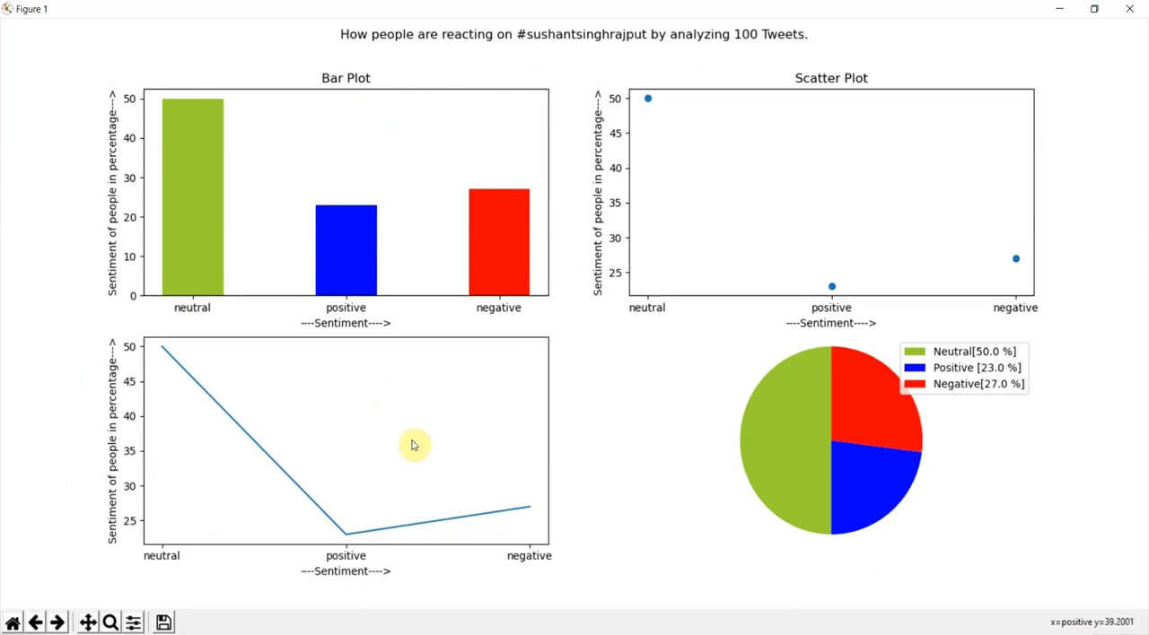
pyautogui.moveTo(595, 463)
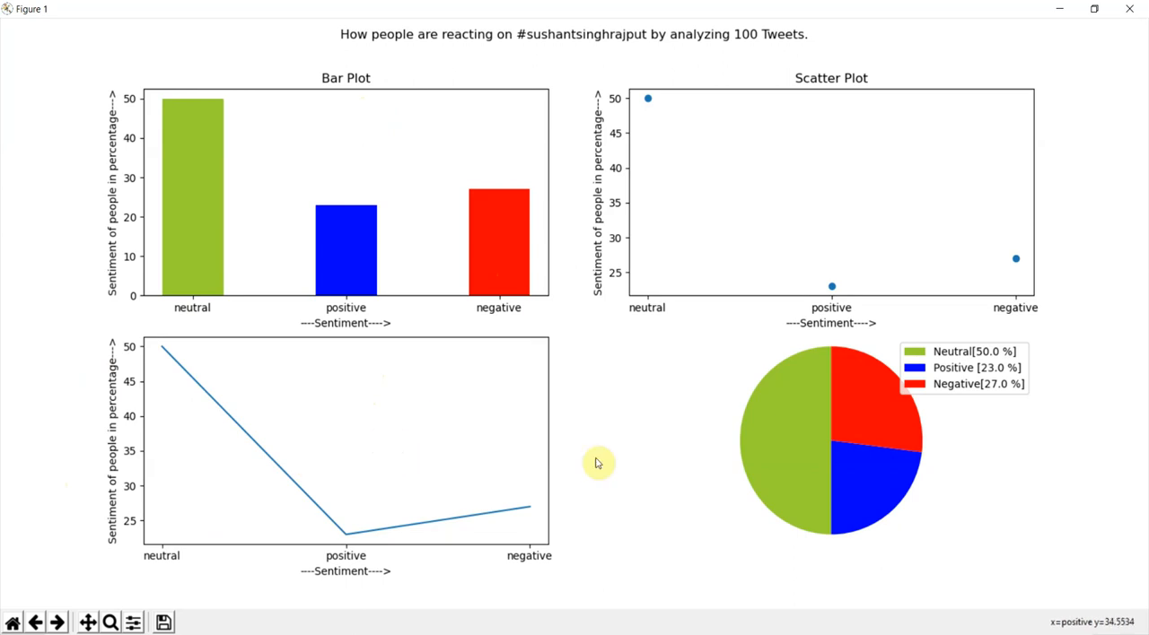
pyautogui.moveTo(1131, 11)
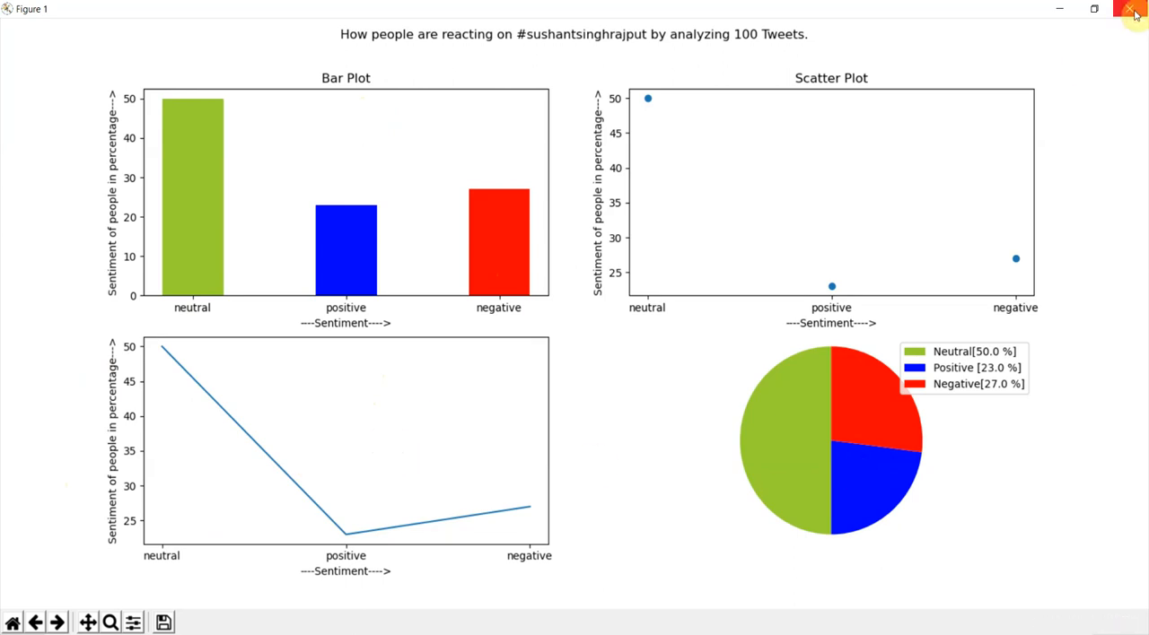
pyautogui.moveTo(1134, 12)
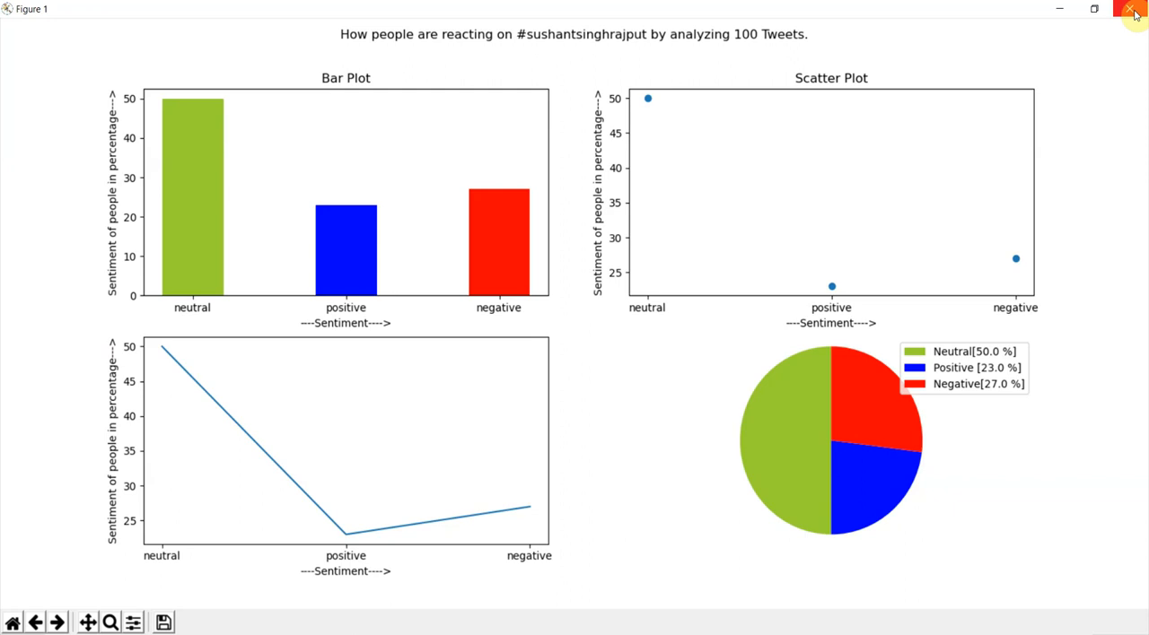
pyautogui.click(1134, 9)
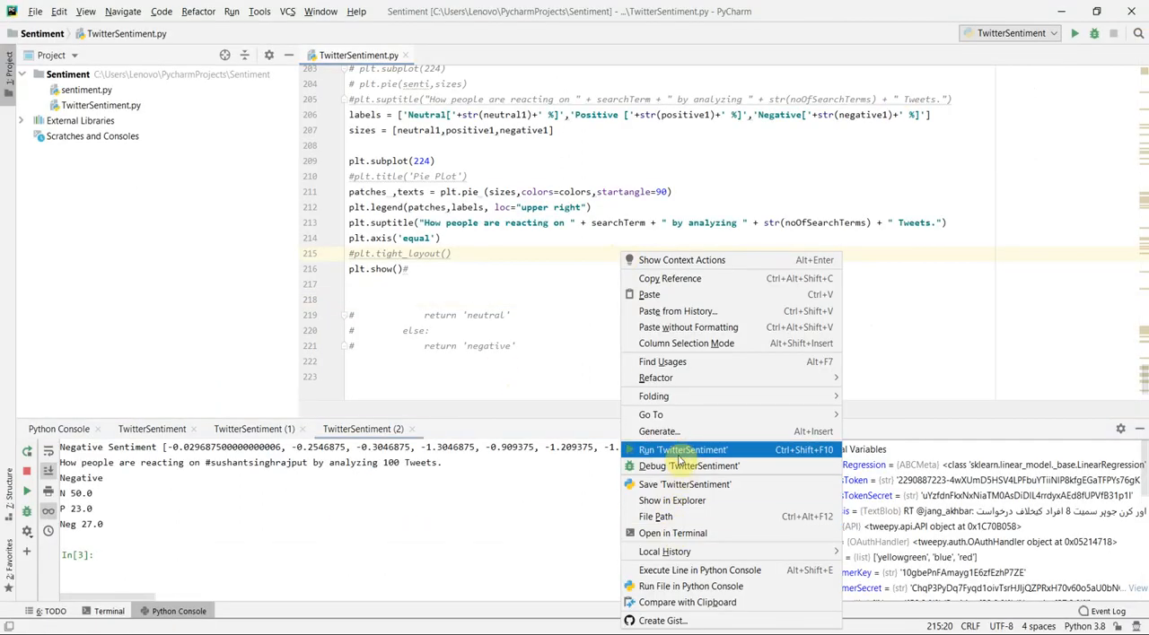
# Rerun TwitterSentiment and enter #covid19 as the search hashtag.
pyautogui.click(682, 449)
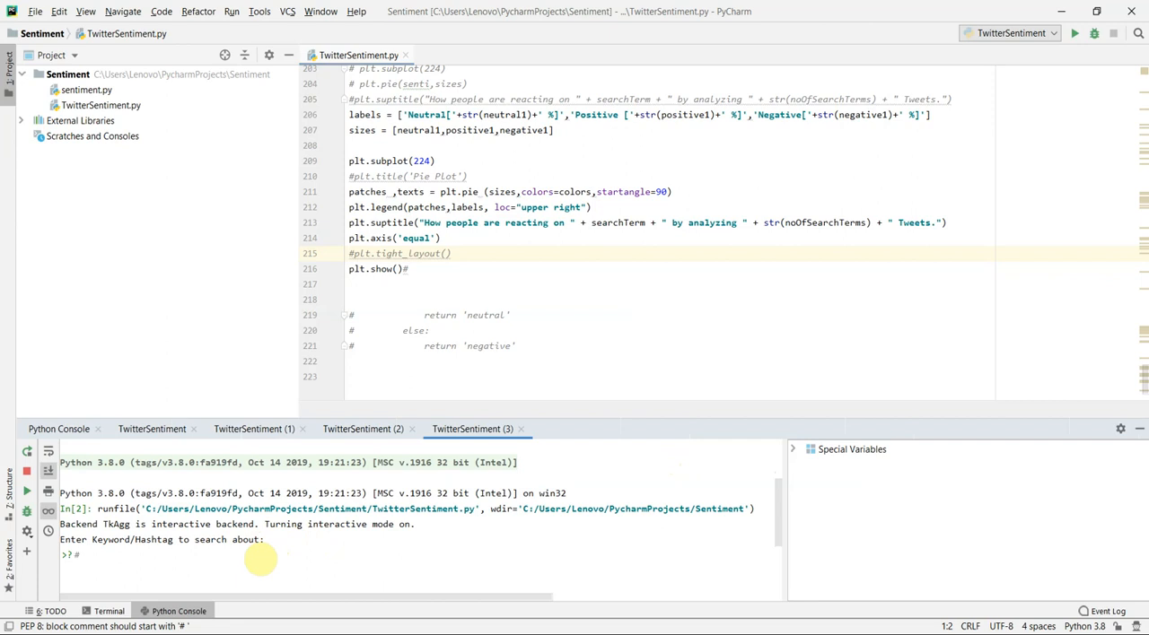
pyautogui.write('#covid')
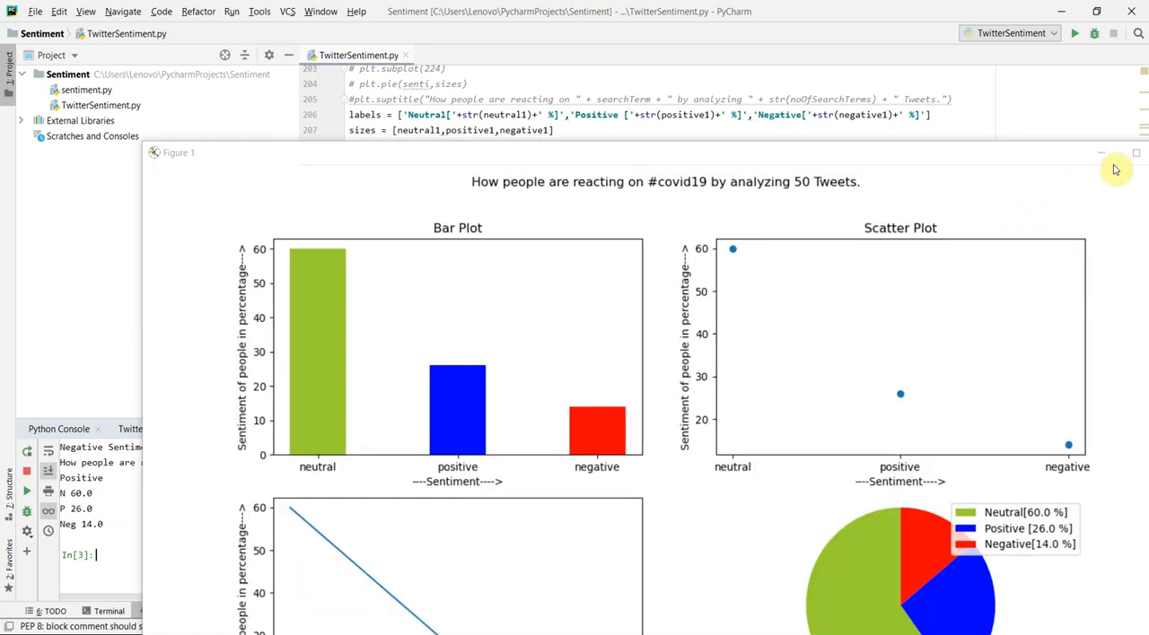
# Maximize the #covid19 dashboard to read its chart values, then close it.
pyautogui.click(1134, 153)
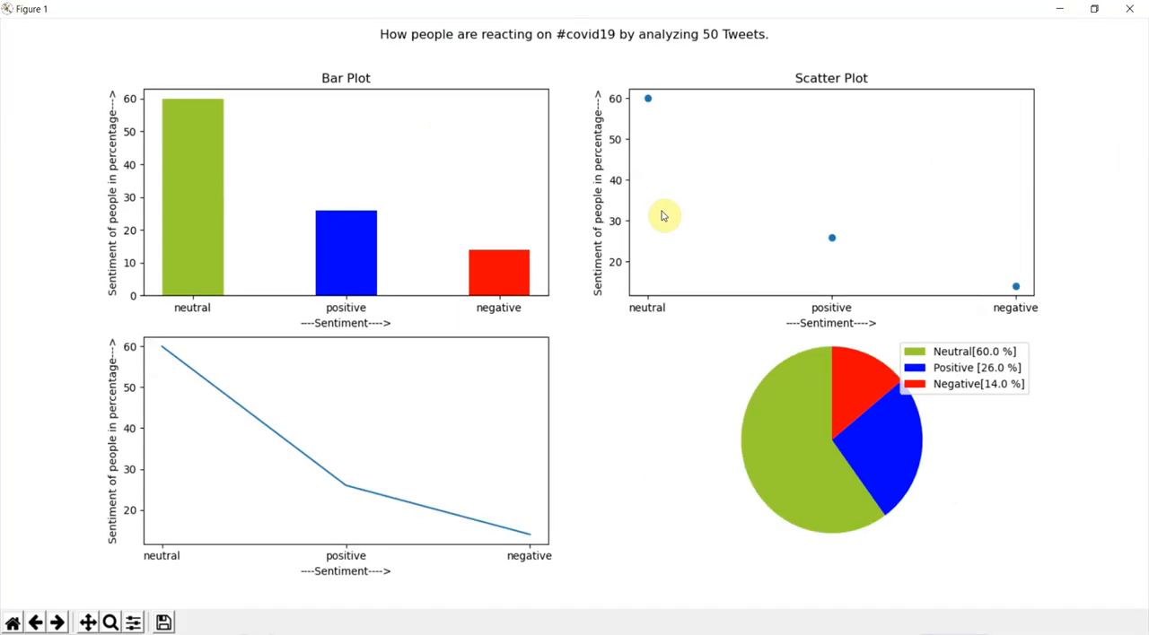
pyautogui.moveTo(172, 183)
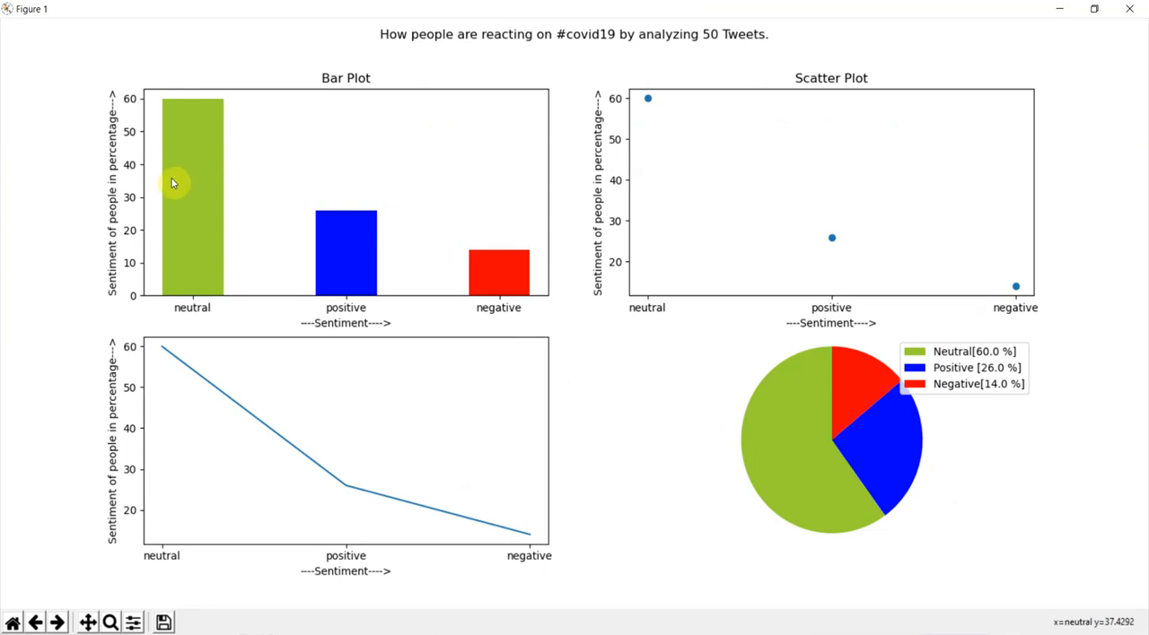
pyautogui.moveTo(187, 204)
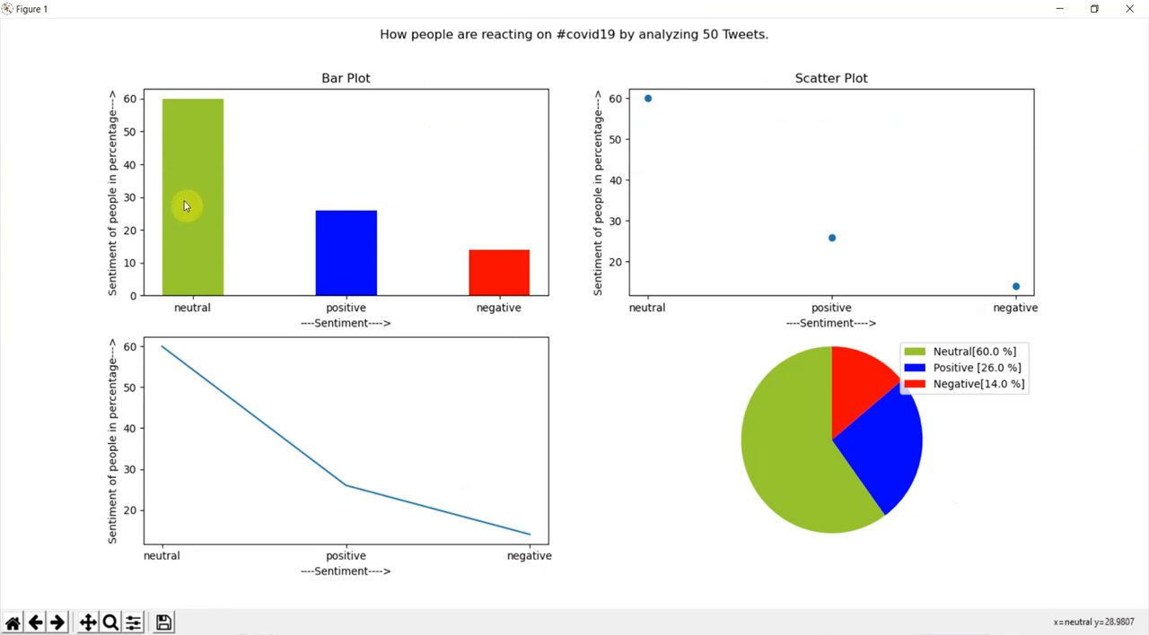
pyautogui.moveTo(327, 244)
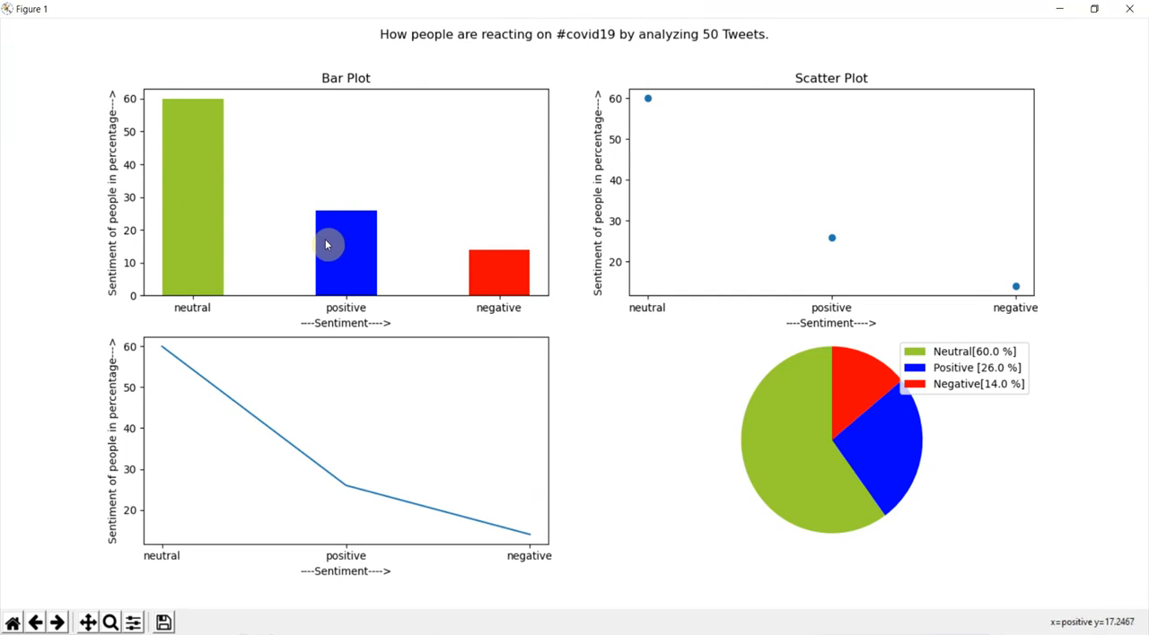
pyautogui.moveTo(471, 280)
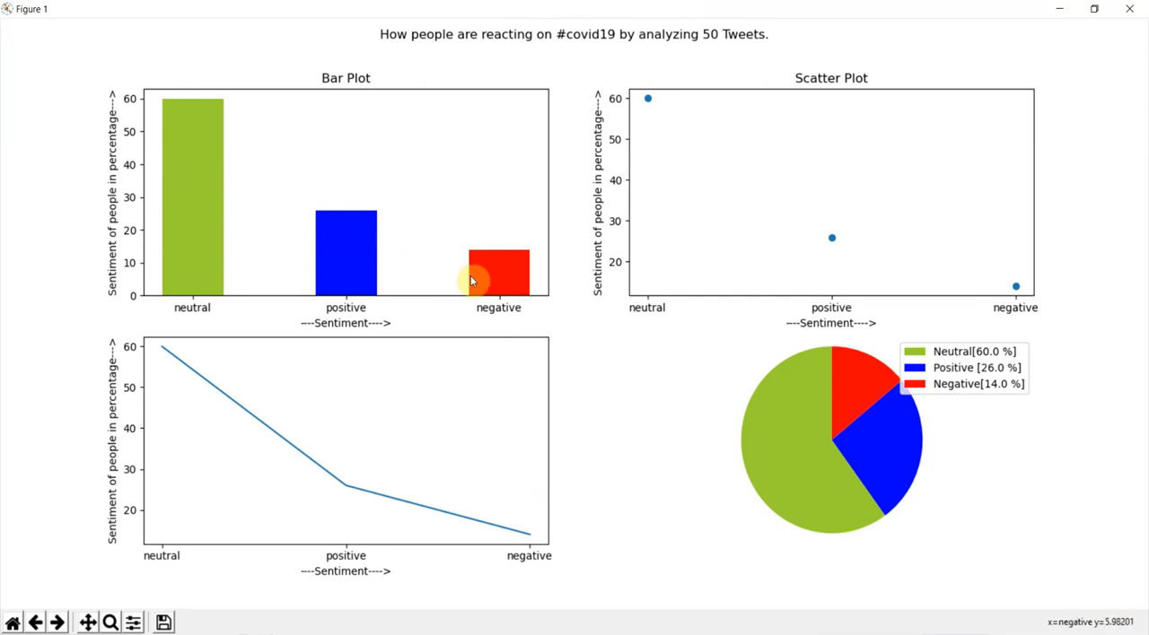
pyautogui.moveTo(1059, 43)
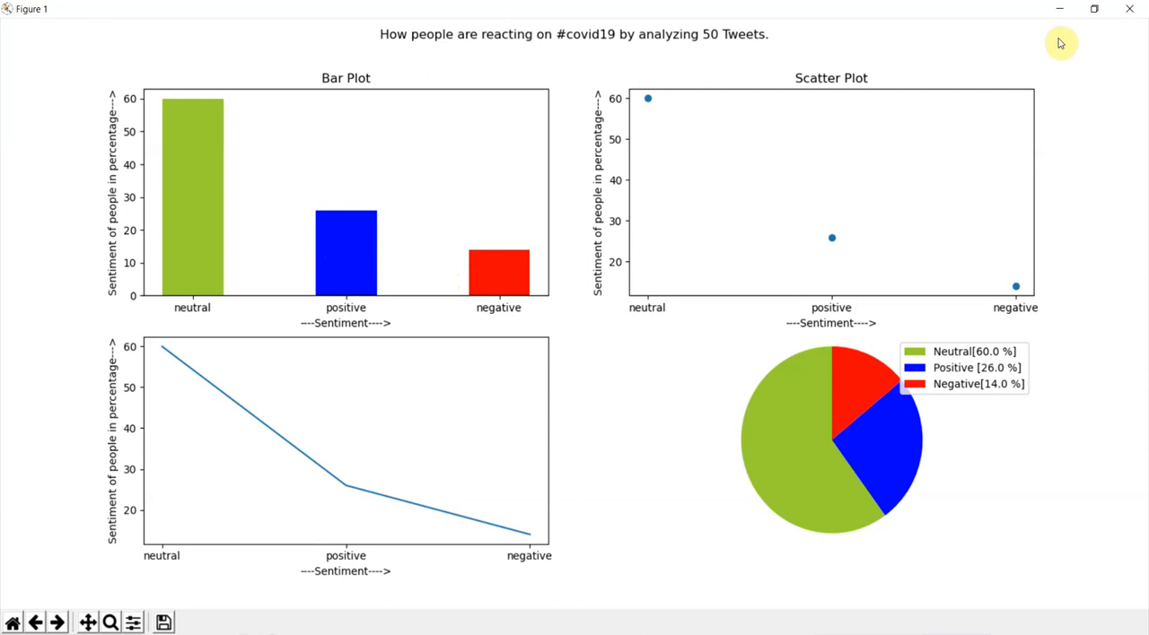
pyautogui.moveTo(1128, 15)
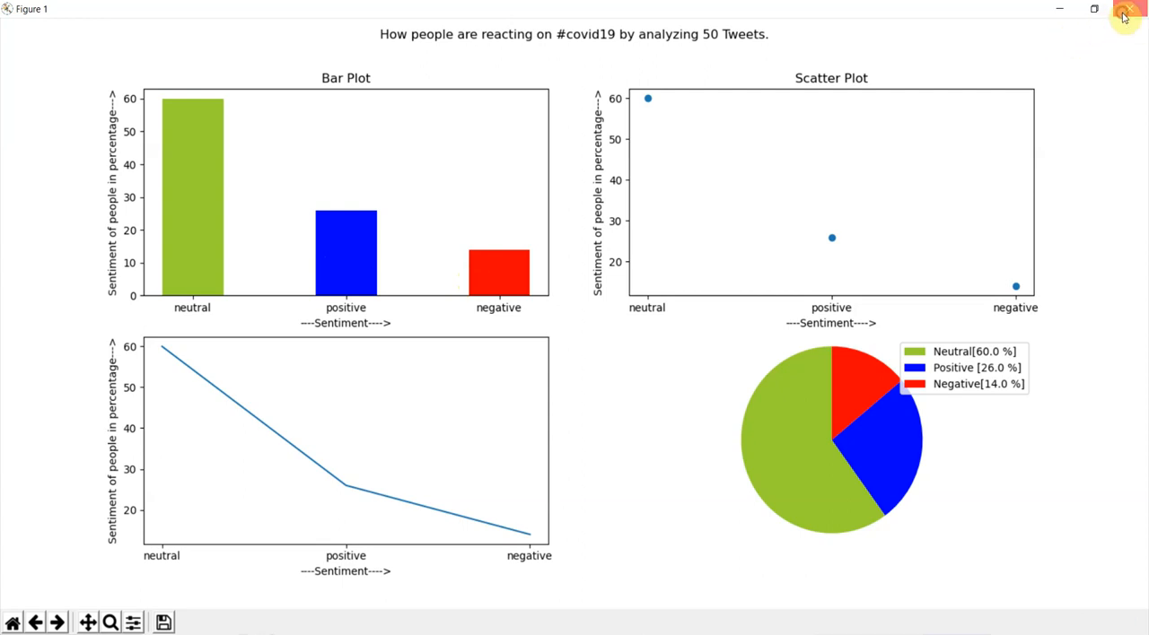
pyautogui.click(1123, 12)
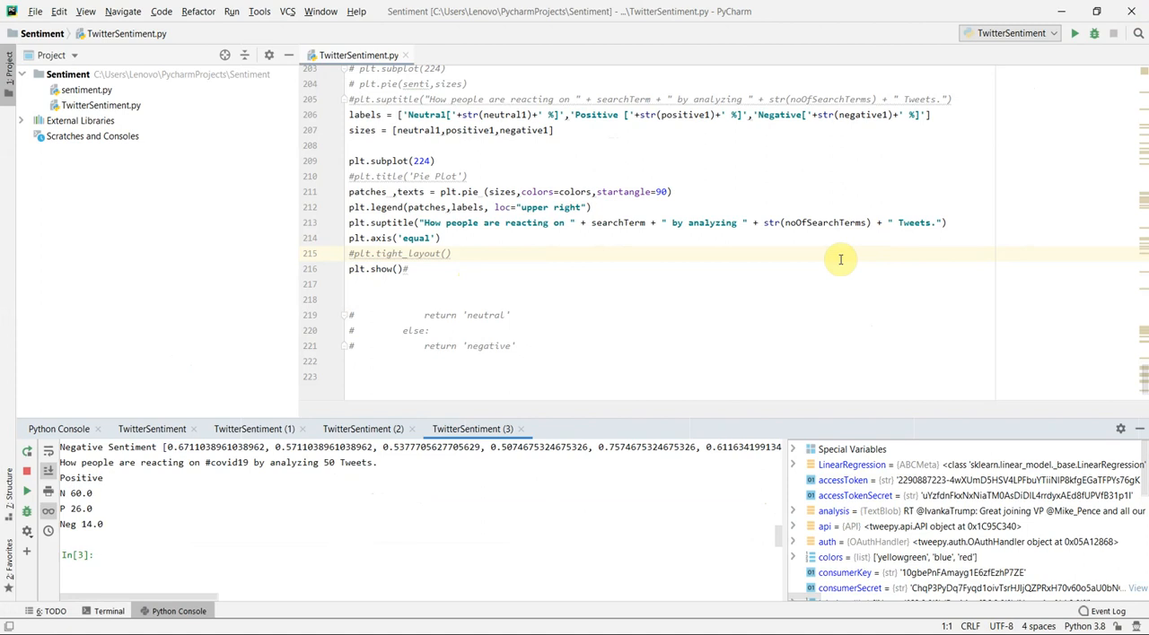